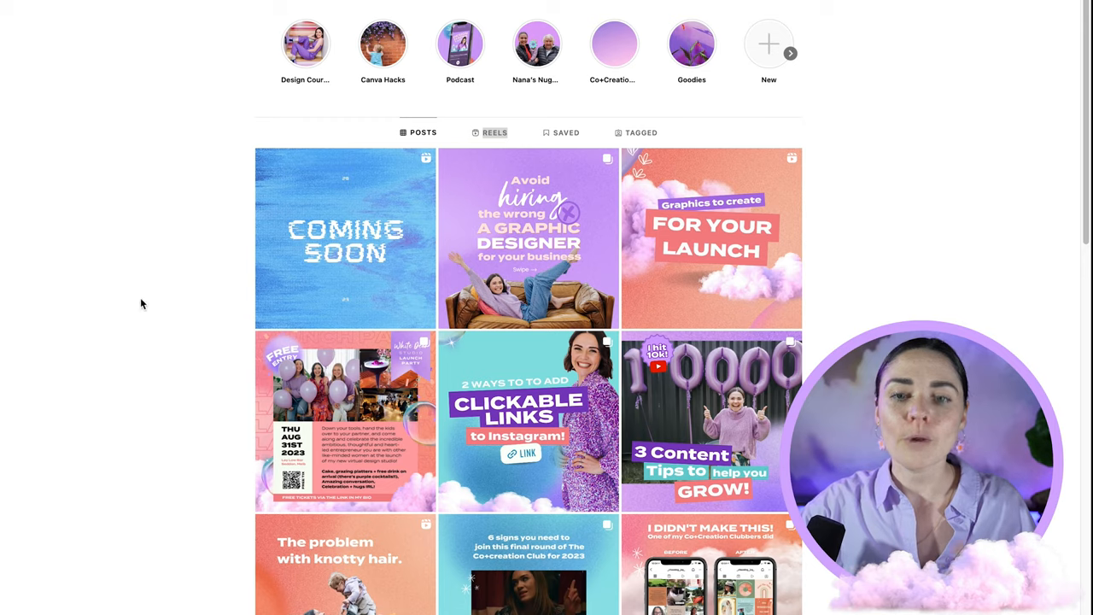
Switch the Instagram profile to its Reels grid and browse the tall reel covers
scroll(down, 3)
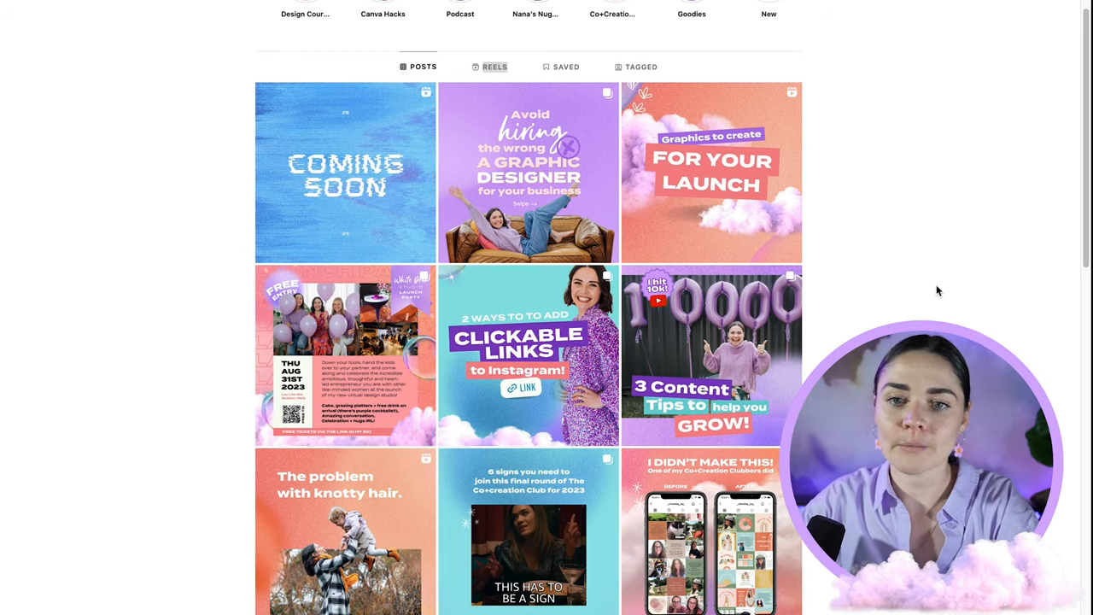
scroll(down, 3)
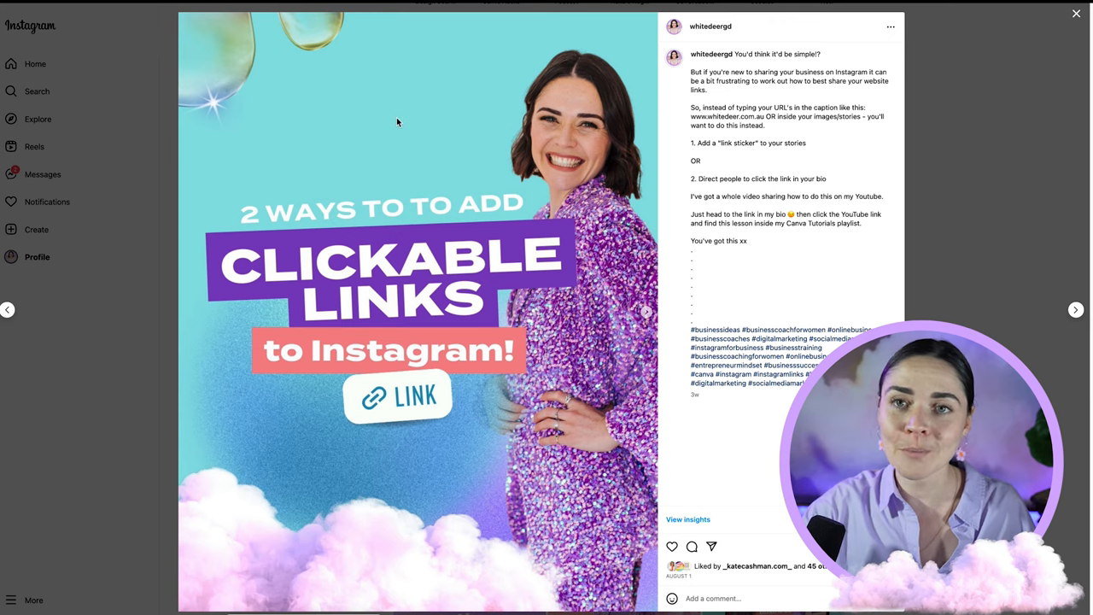
mouse_move(395, 514)
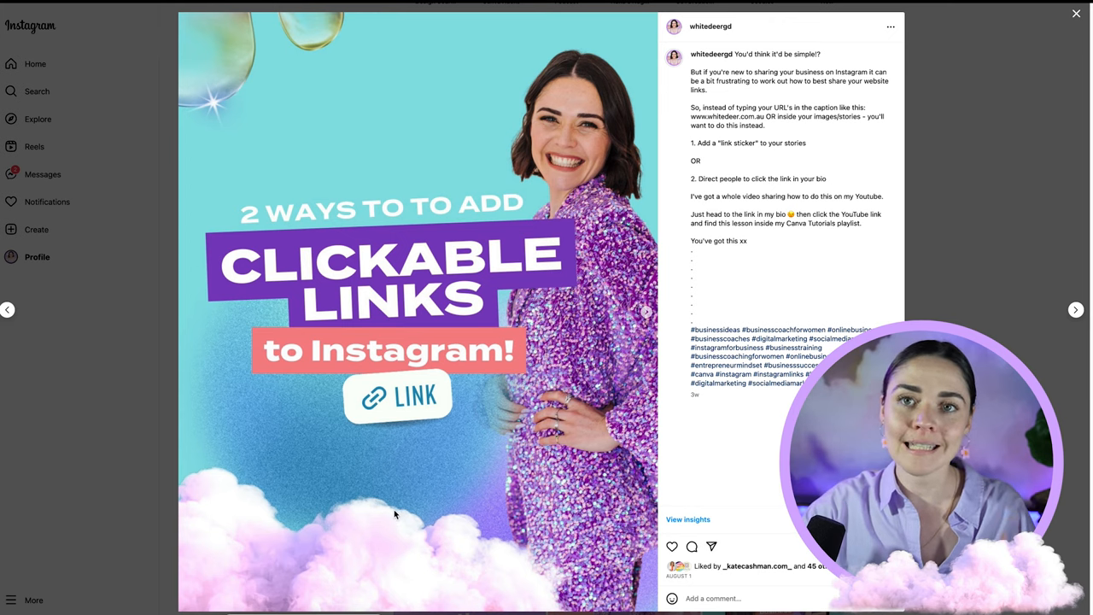
click(1076, 13)
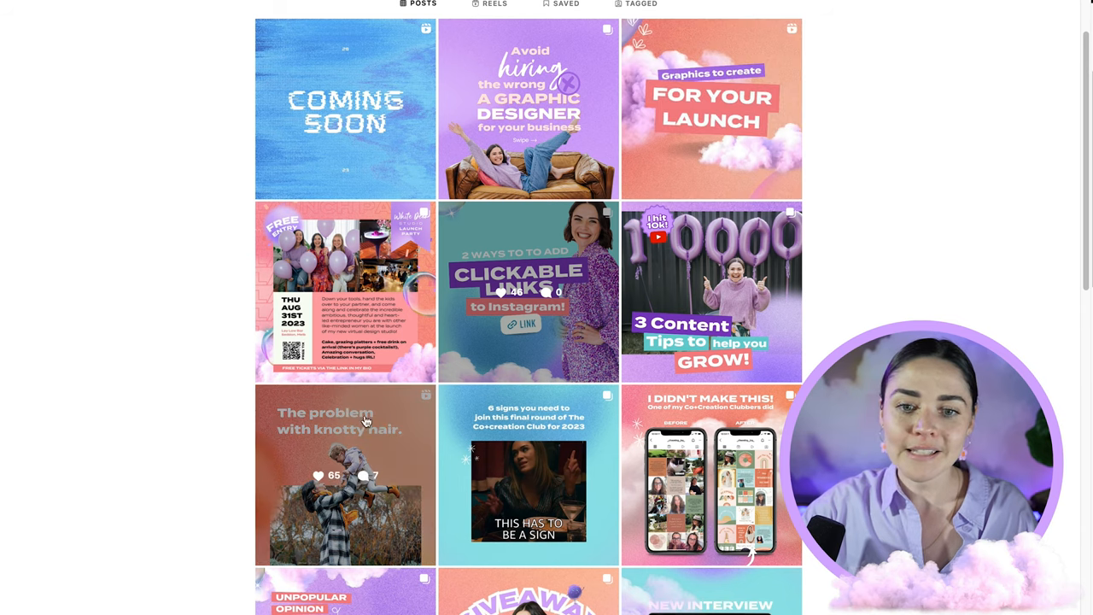
mouse_move(194, 388)
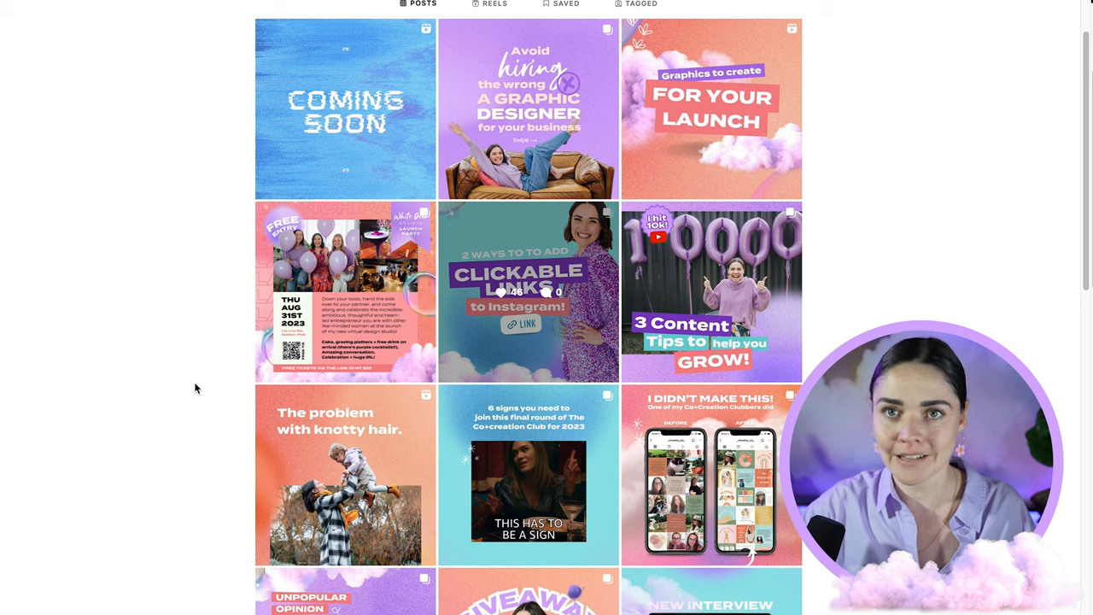
click(495, 229)
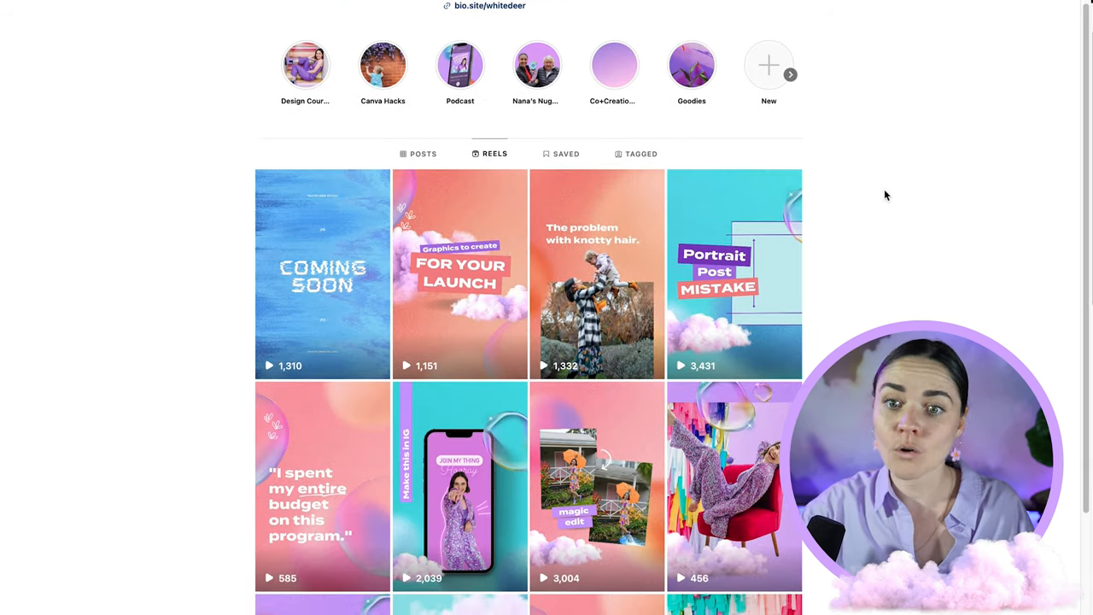
scroll(down, 3)
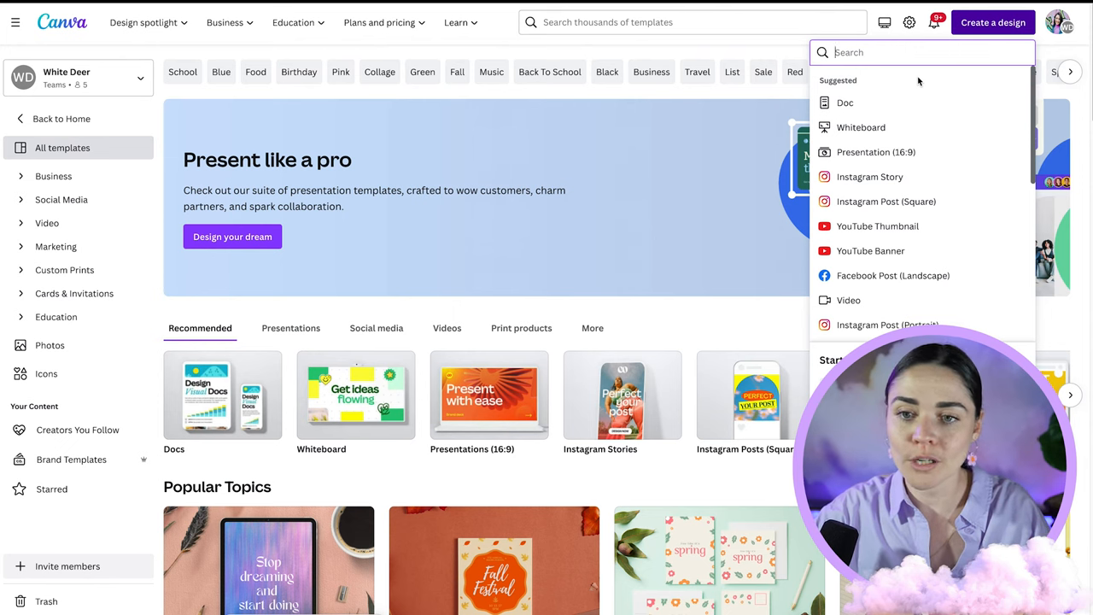
Start a new Instagram Post (Portrait) 1080 × 1350 px design from the 'insta' search
text(instagram)
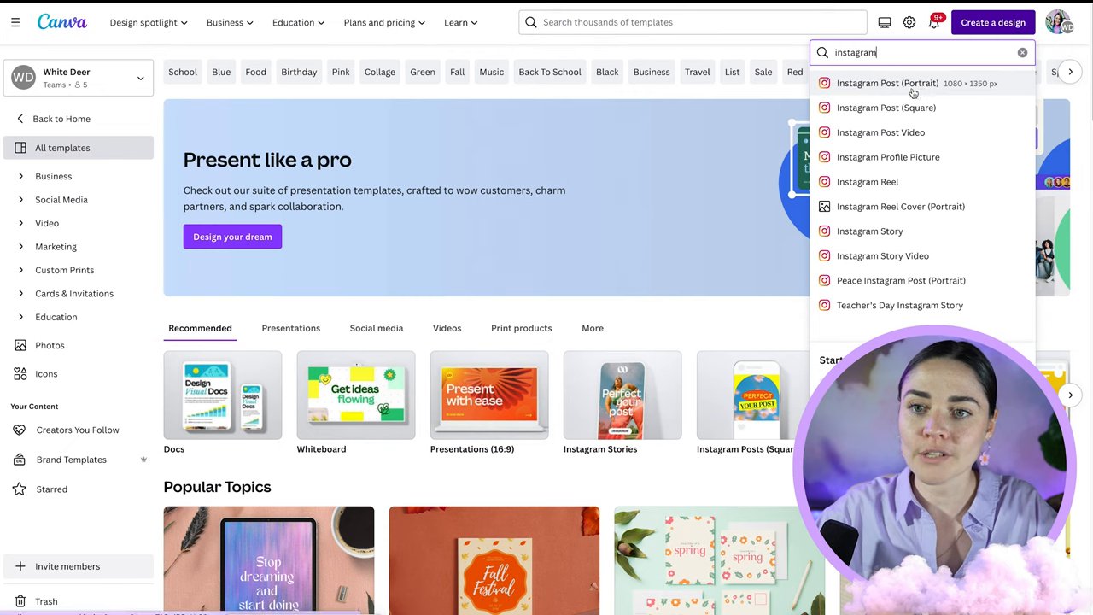
click(886, 82)
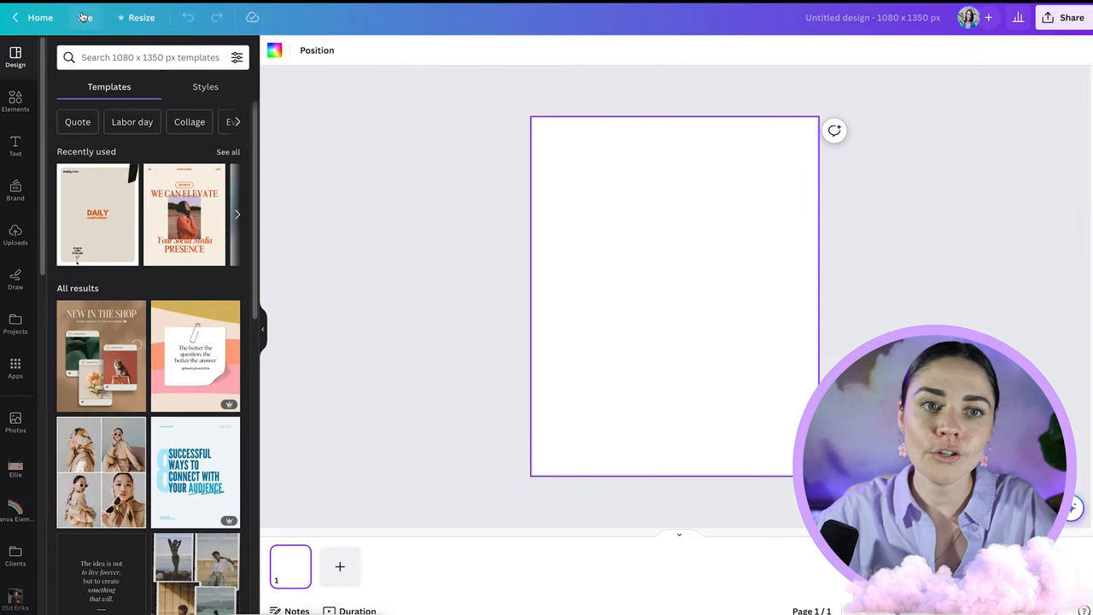
Show rulers and guides, then lay two horizontal guides across the blank portrait page
click(85, 17)
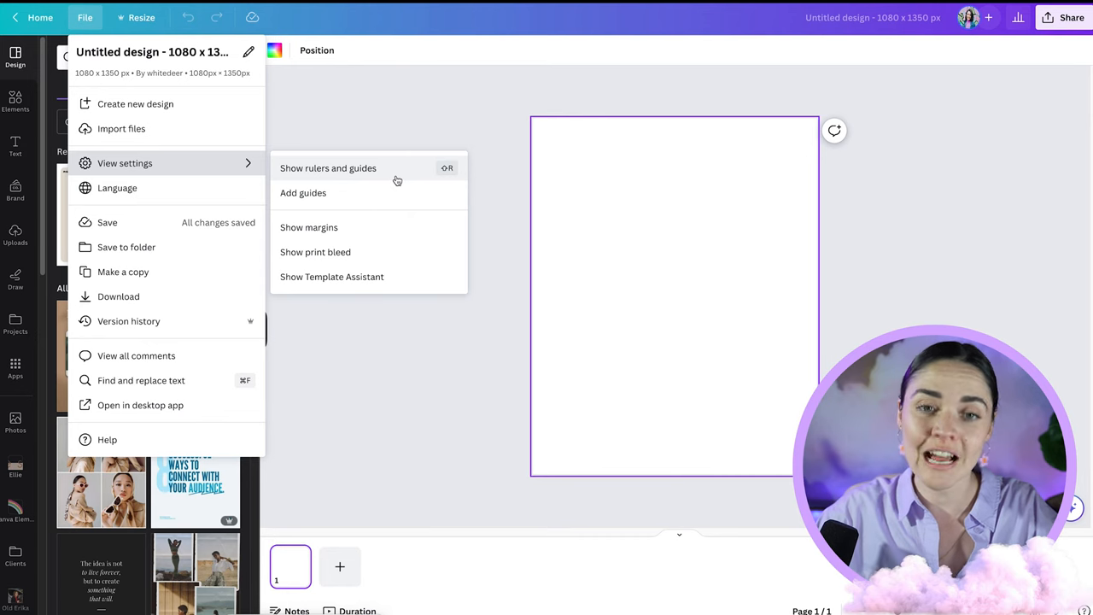
click(328, 167)
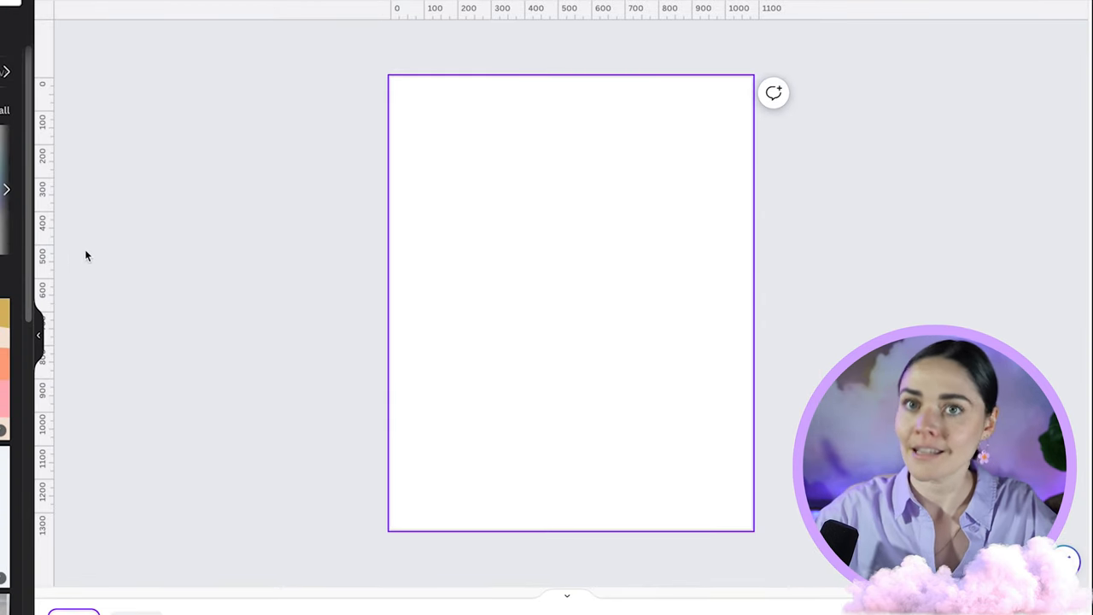
mouse_move(418, 54)
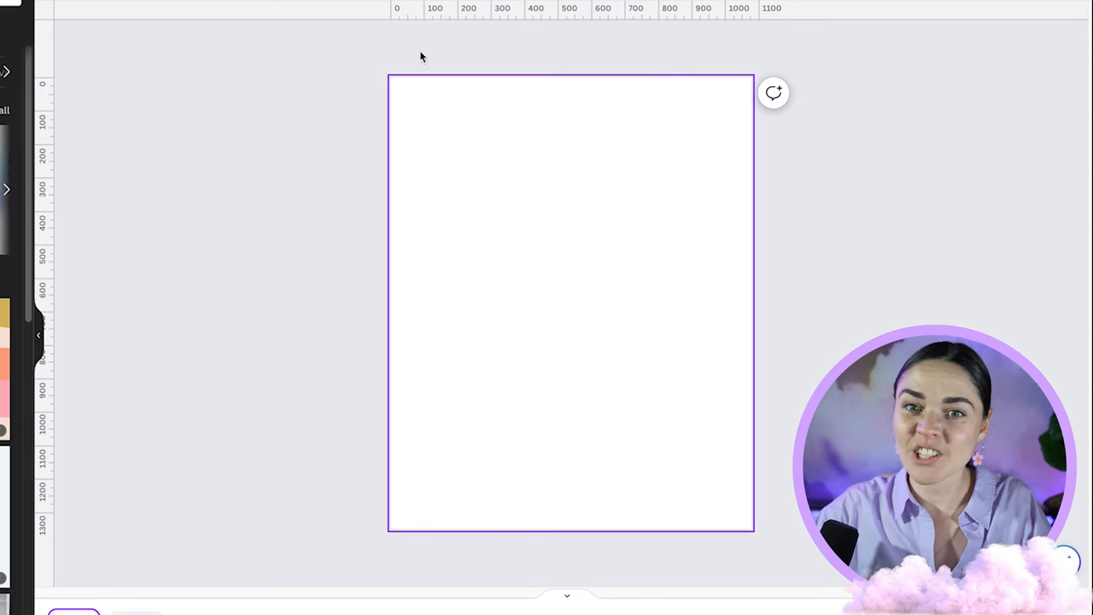
drag(458, 9, 458, 184)
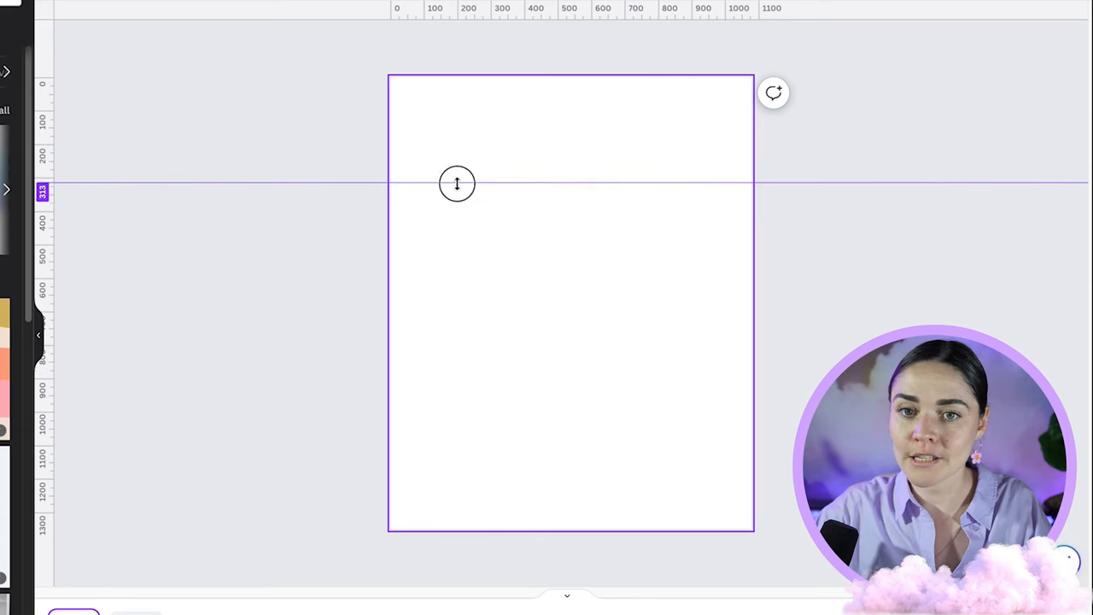
drag(458, 185, 495, 169)
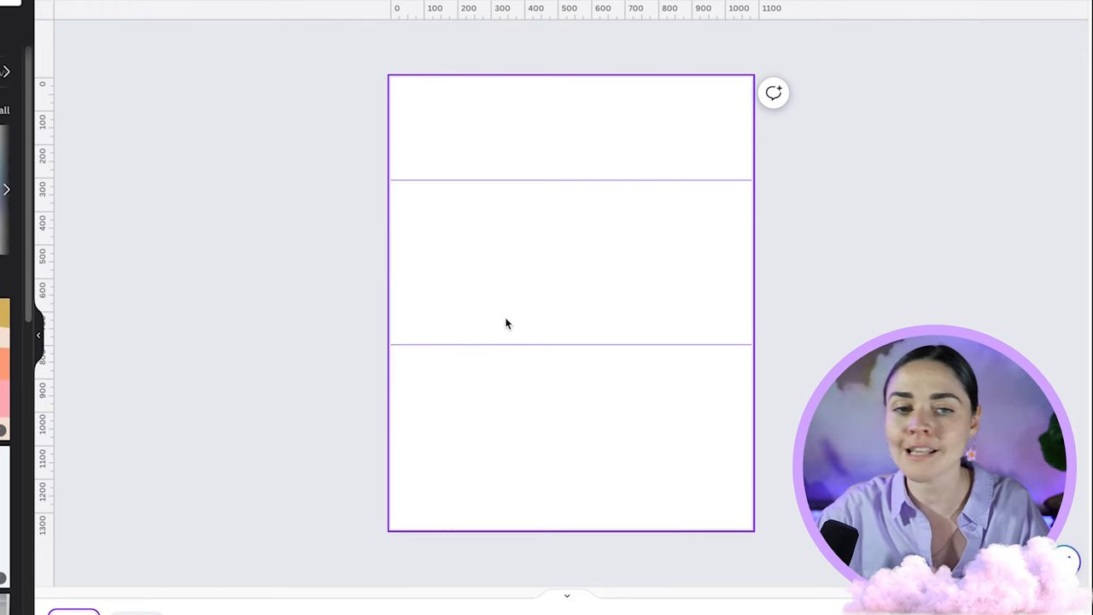
mouse_move(513, 191)
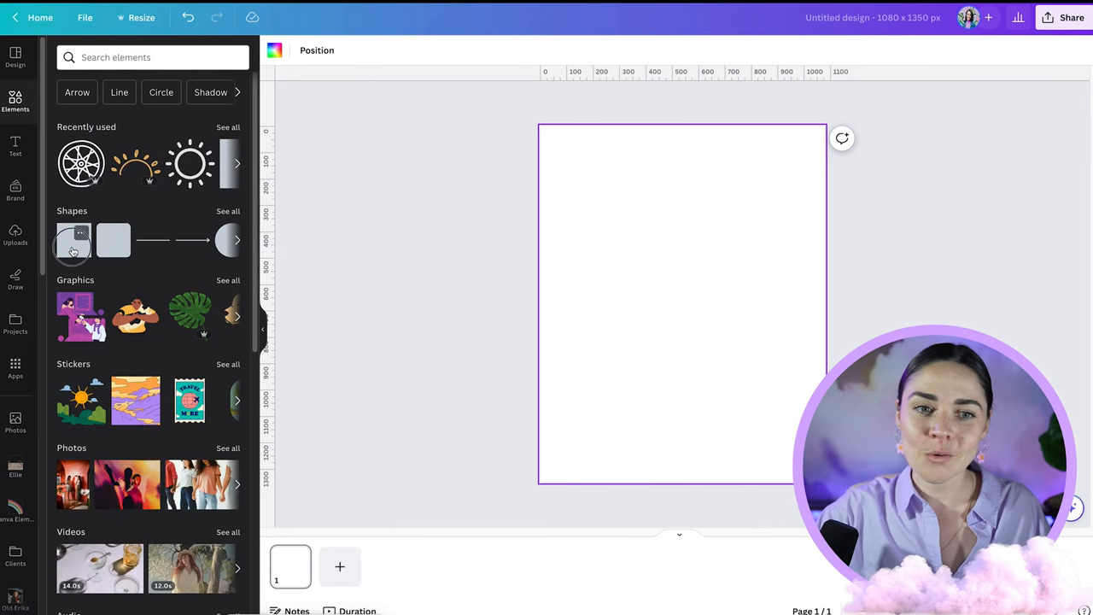
Add a square shape at the page's left edge and enlarge it
click(71, 240)
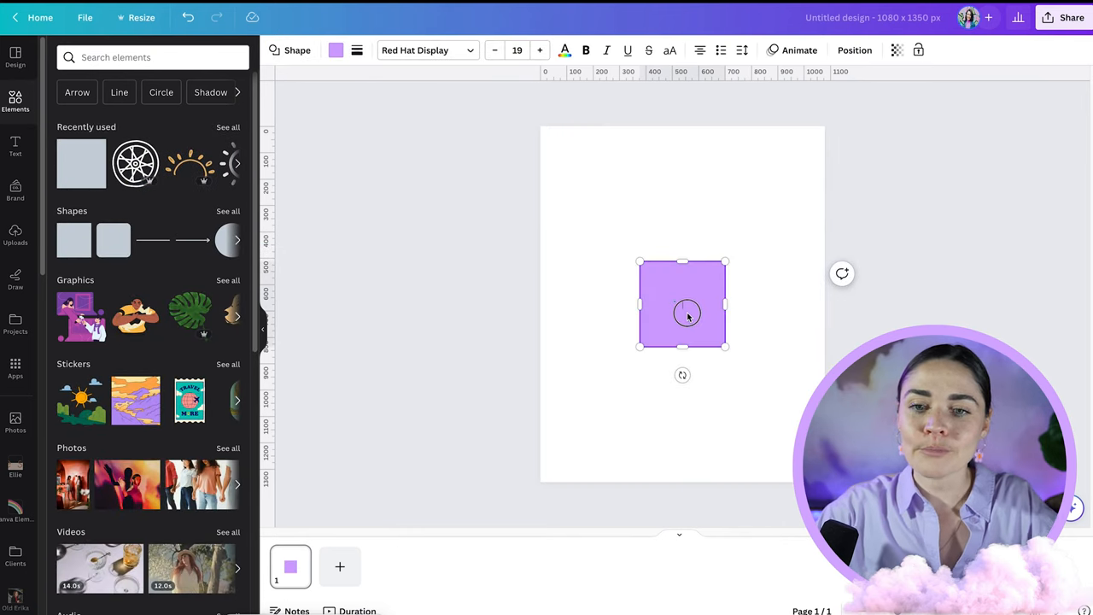
drag(686, 315, 588, 225)
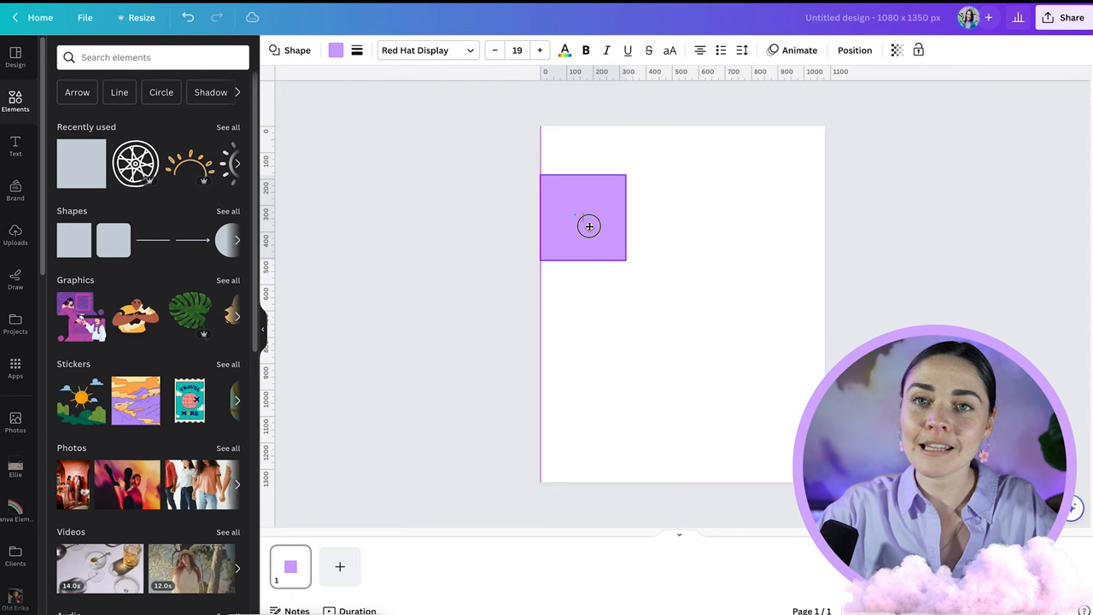
click(584, 217)
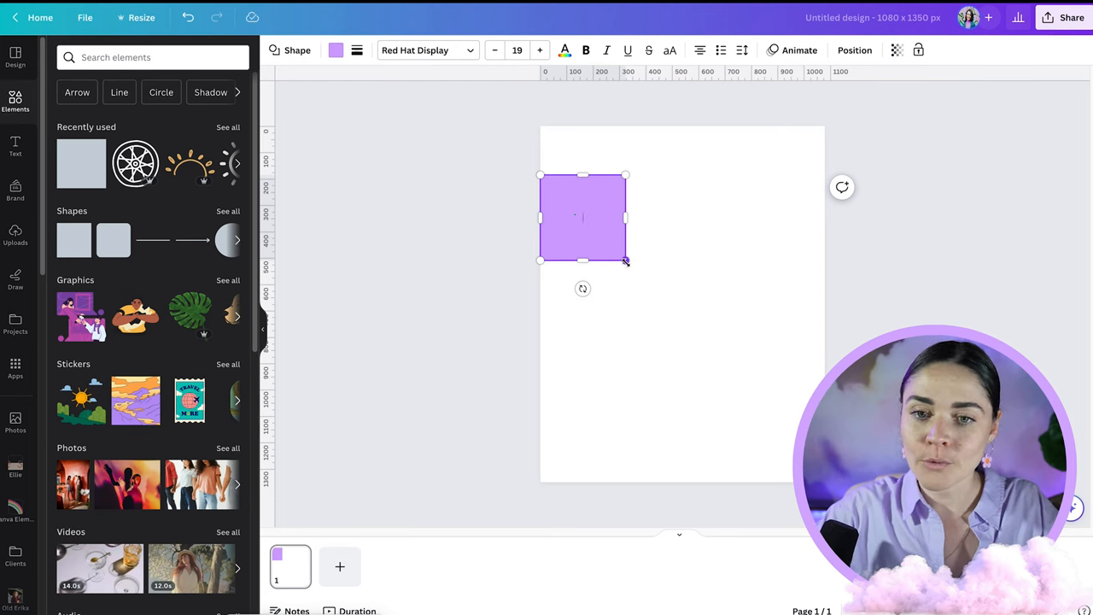
drag(625, 259, 721, 354)
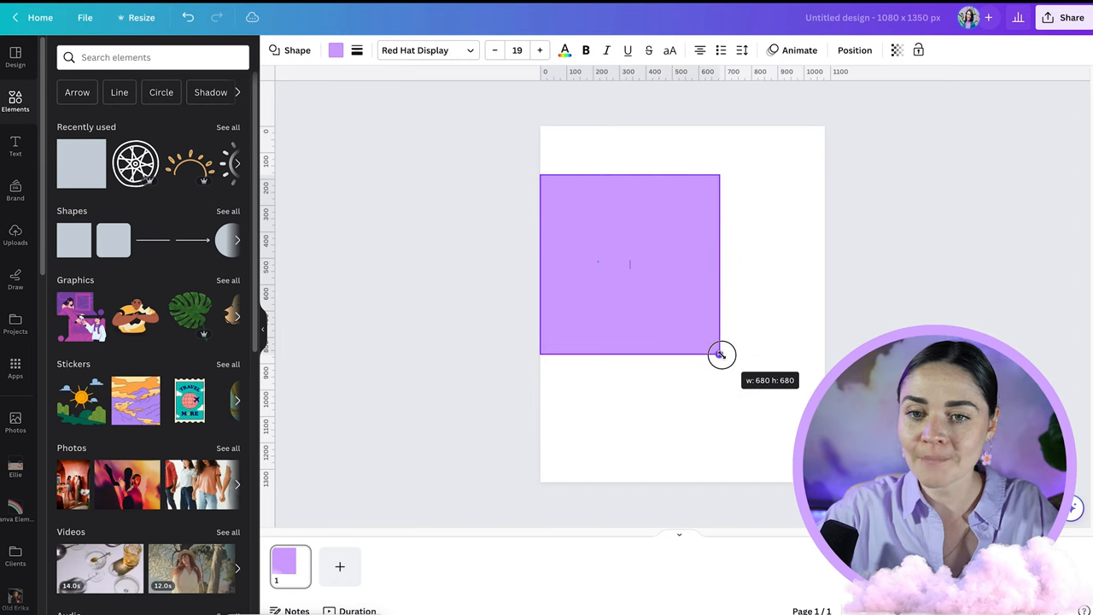
drag(721, 354, 736, 386)
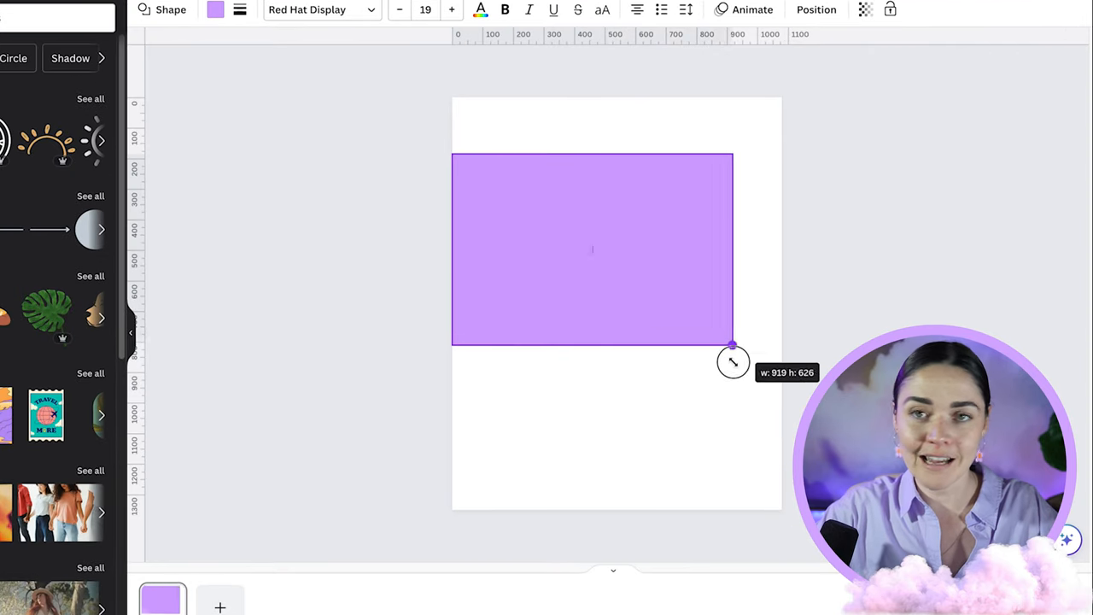
Resize the purple shape back to a square stretched across the full page width
drag(733, 344, 664, 415)
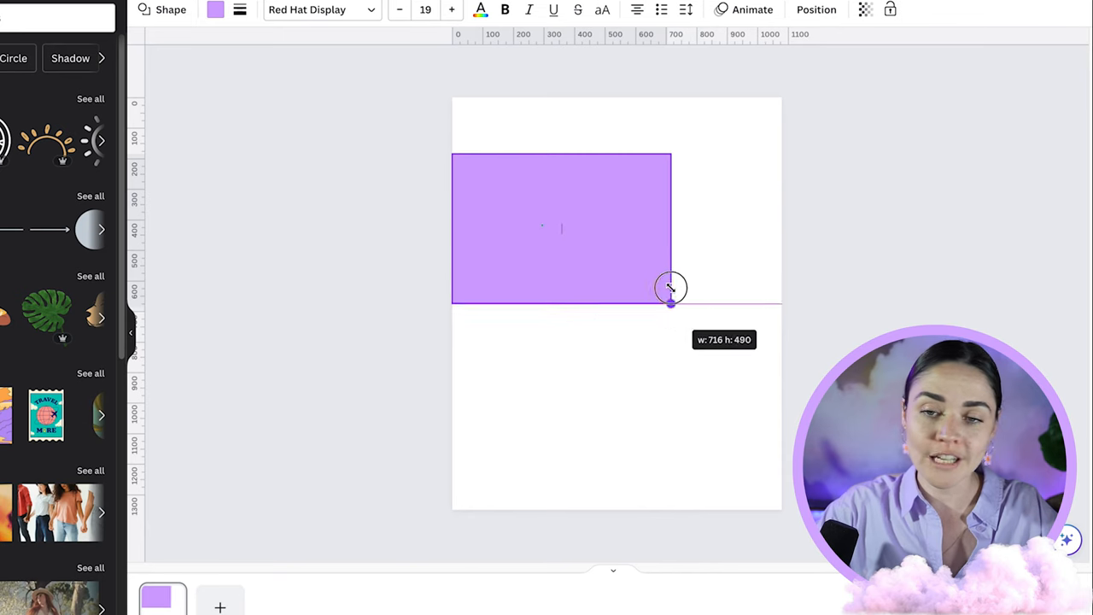
drag(670, 287, 622, 323)
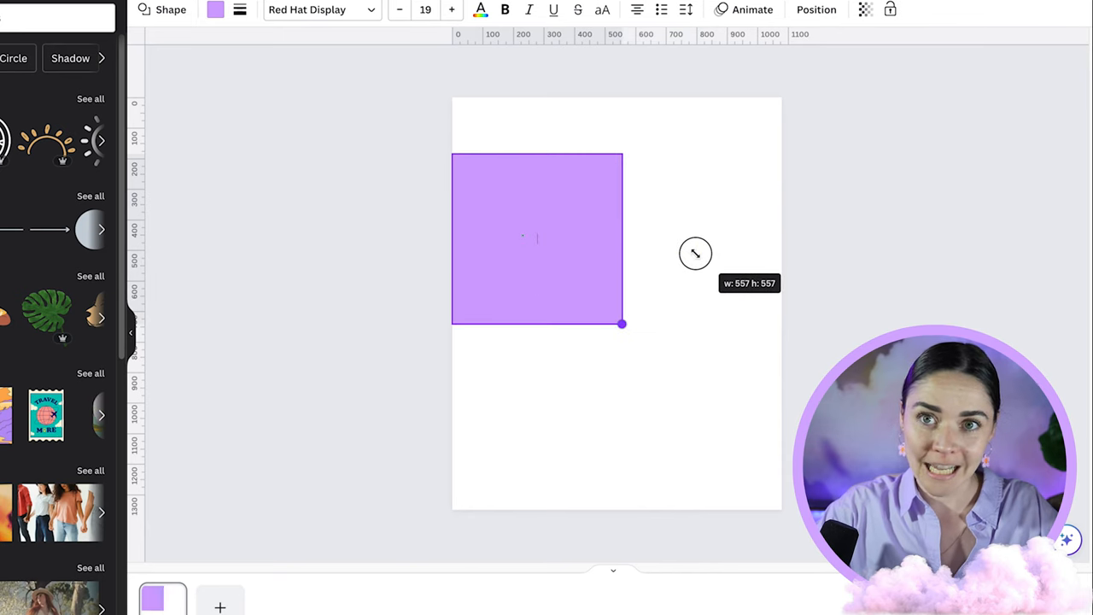
drag(622, 323, 663, 358)
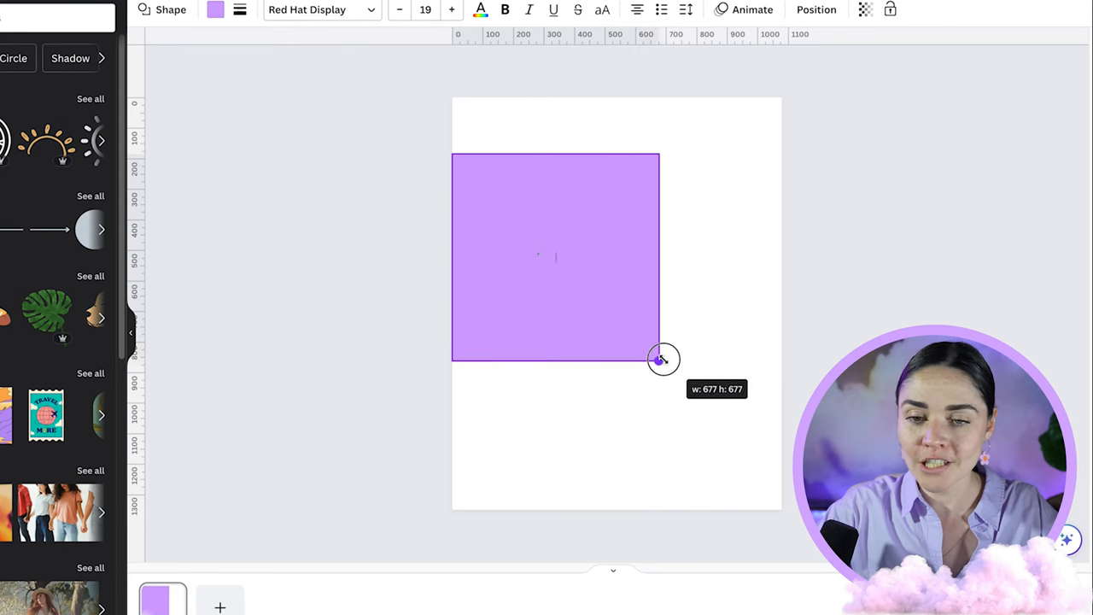
drag(663, 358, 782, 475)
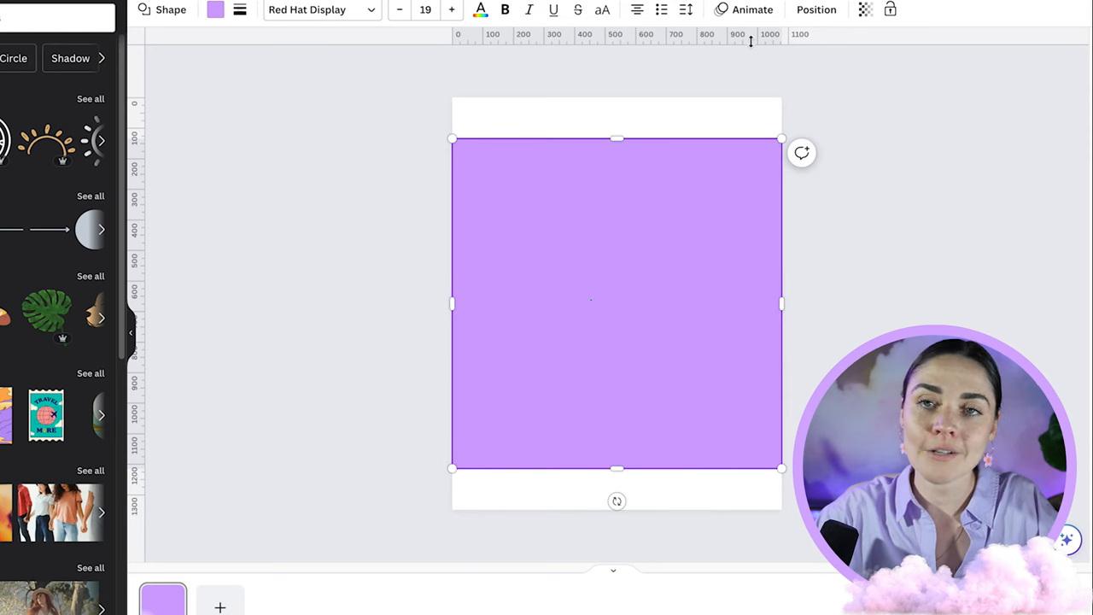
mouse_move(735, 36)
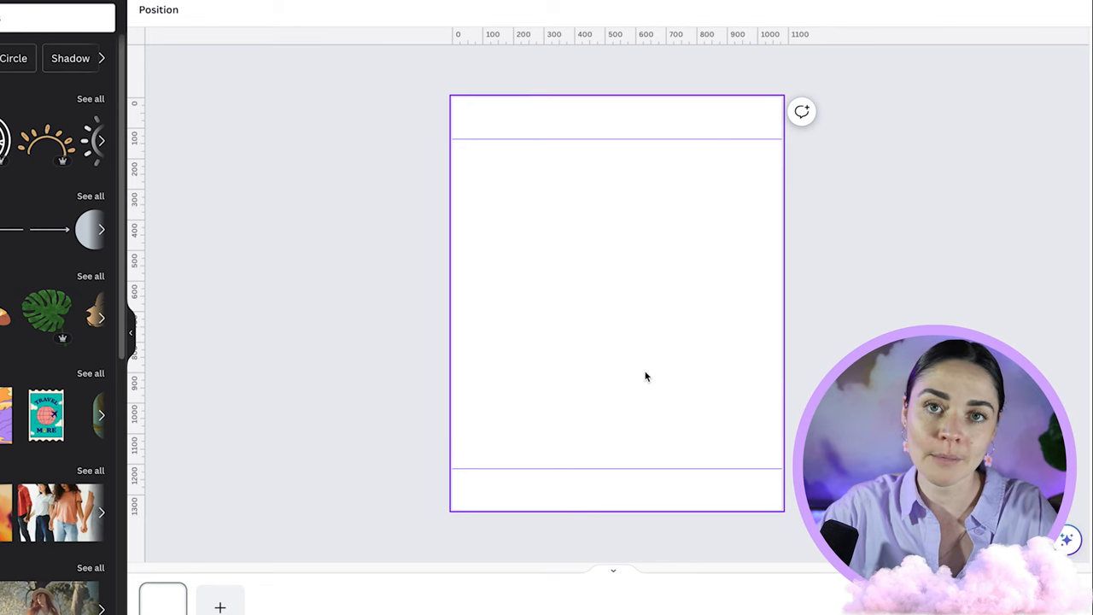
mouse_move(578, 270)
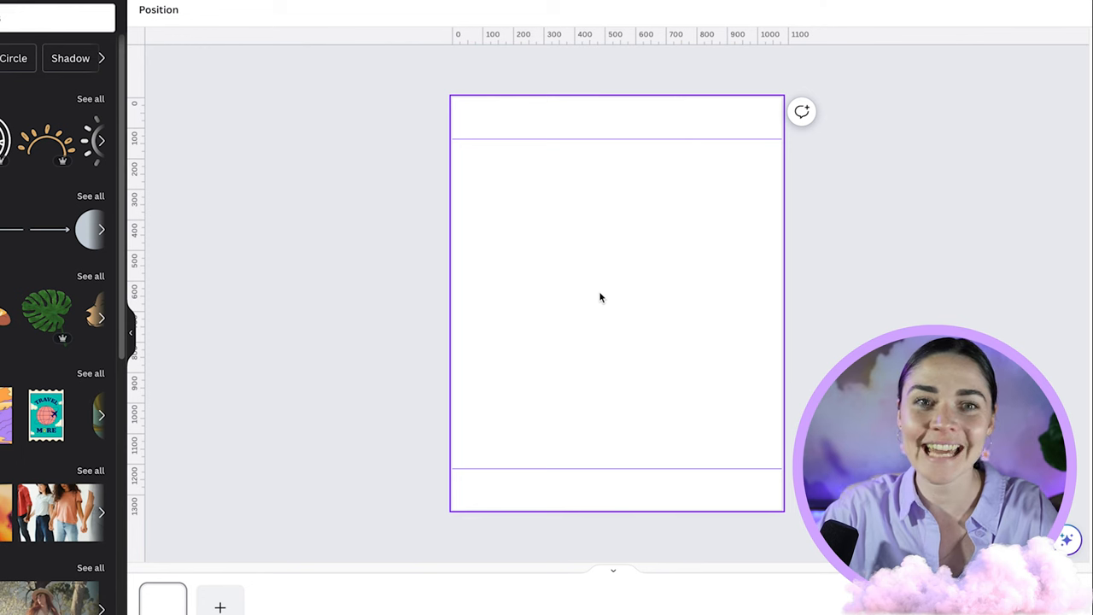
mouse_move(606, 291)
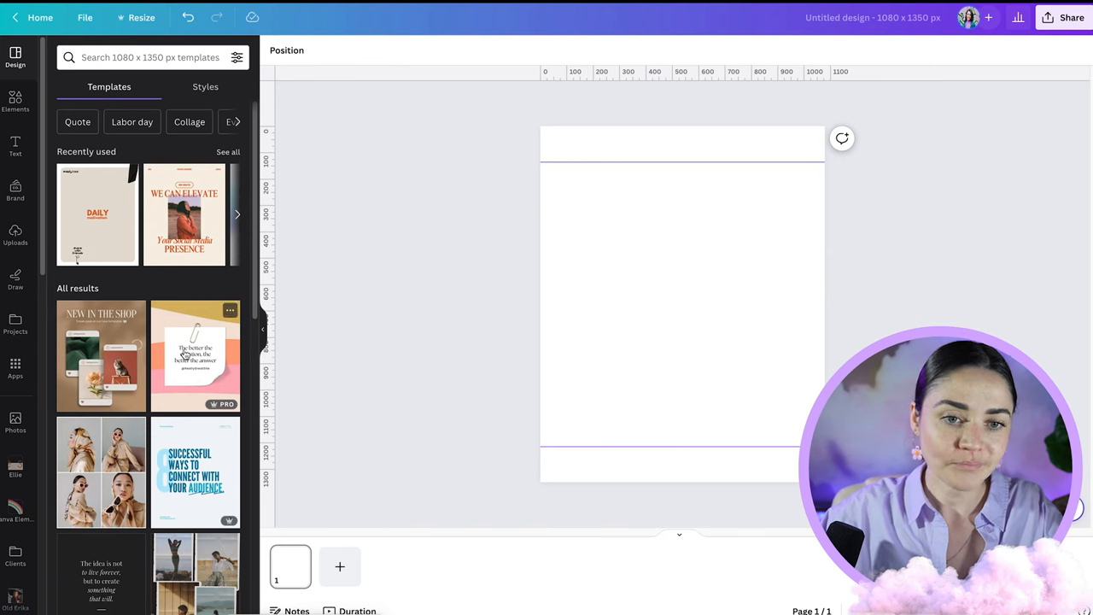
Apply the Brown Green Terracotta NEW IN THE SHOP template and check its heading against the guides
click(101, 354)
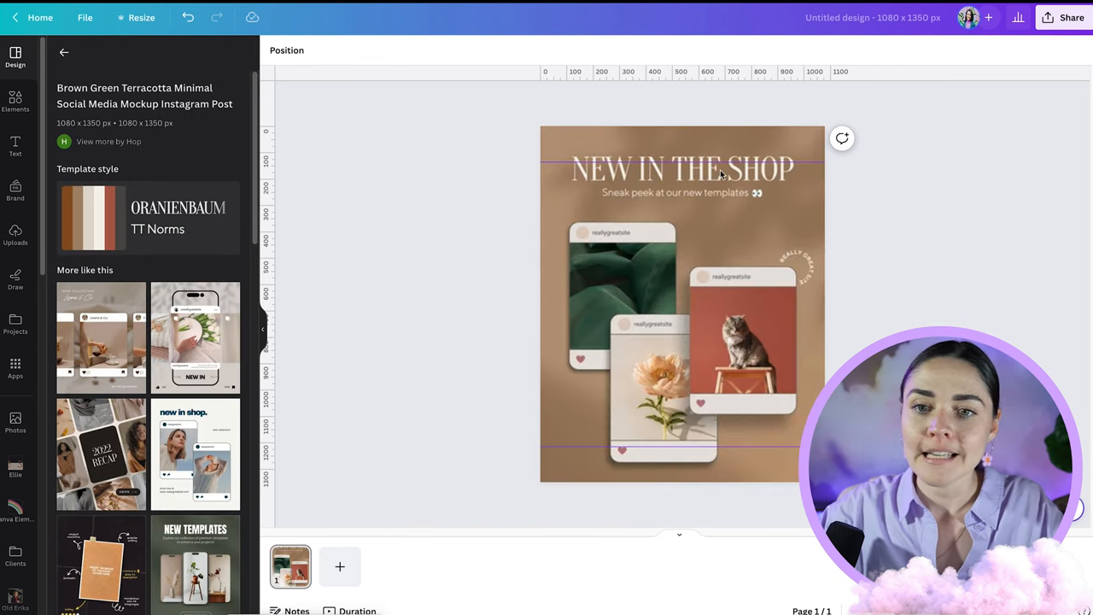
click(680, 168)
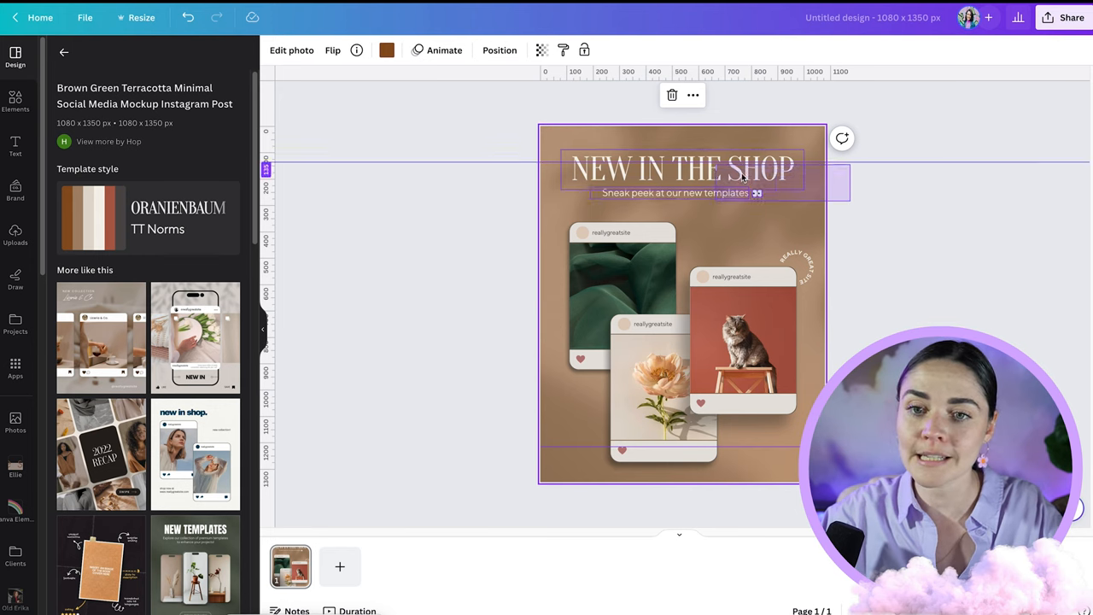
click(680, 174)
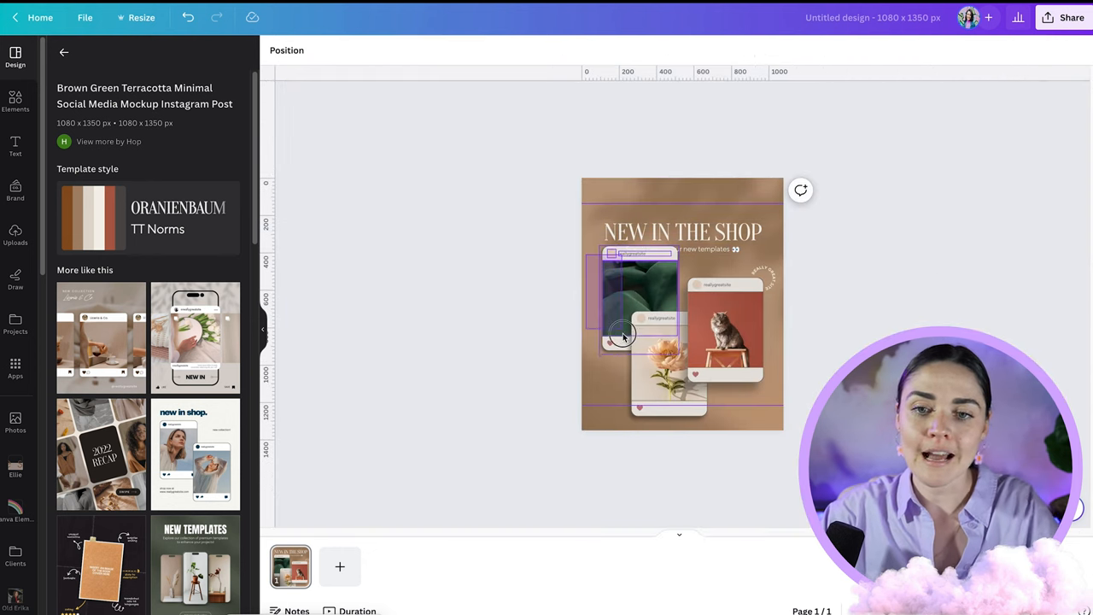
click(640, 291)
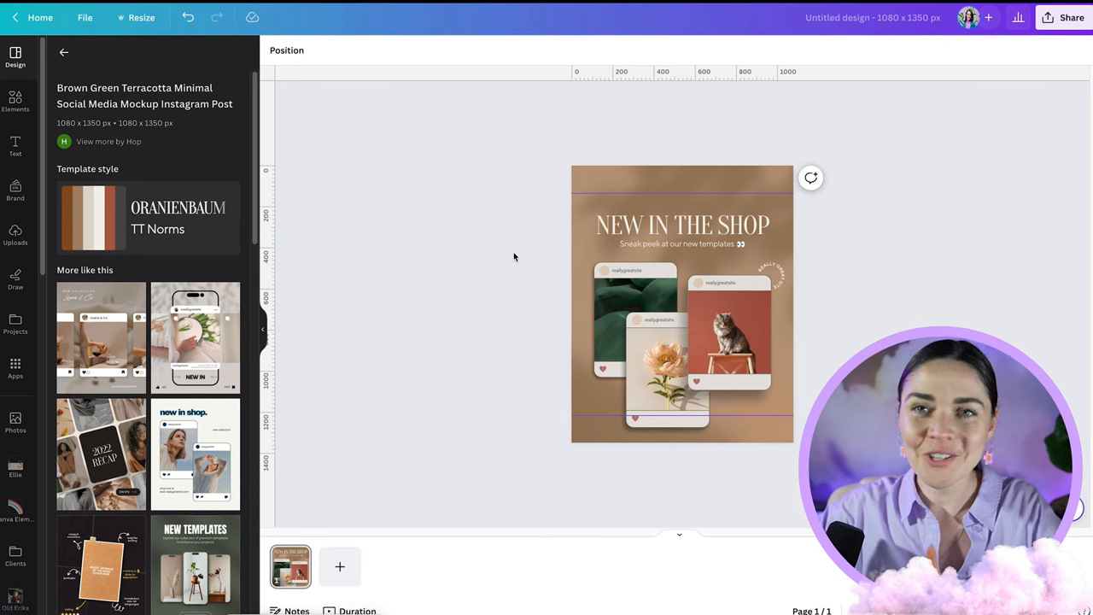
mouse_move(618, 123)
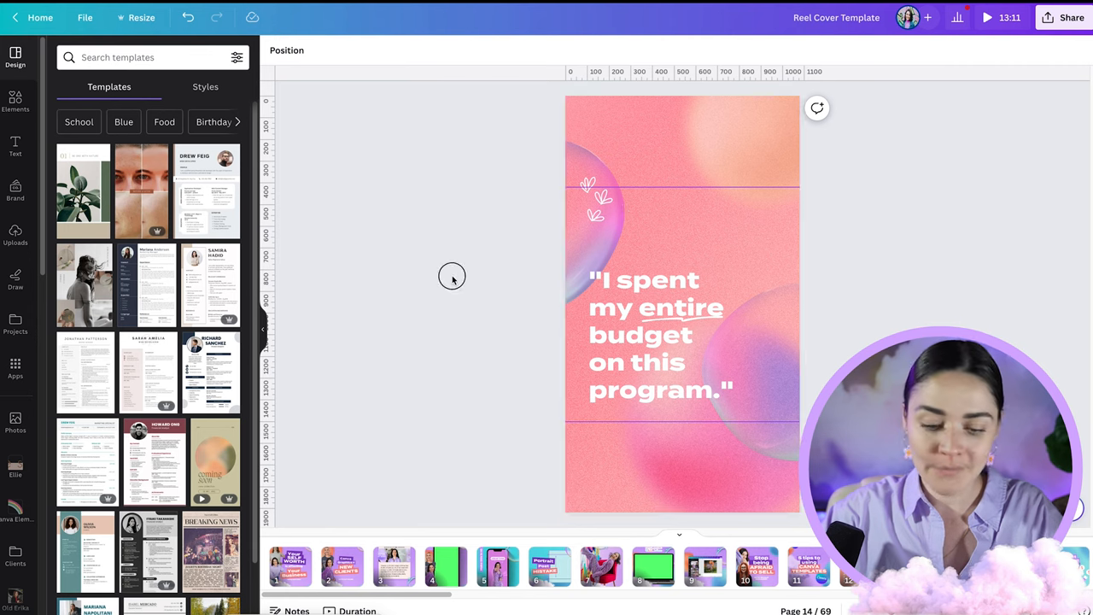
Drop a test square onto the reel cover to check the crop, then deselect it
click(595, 201)
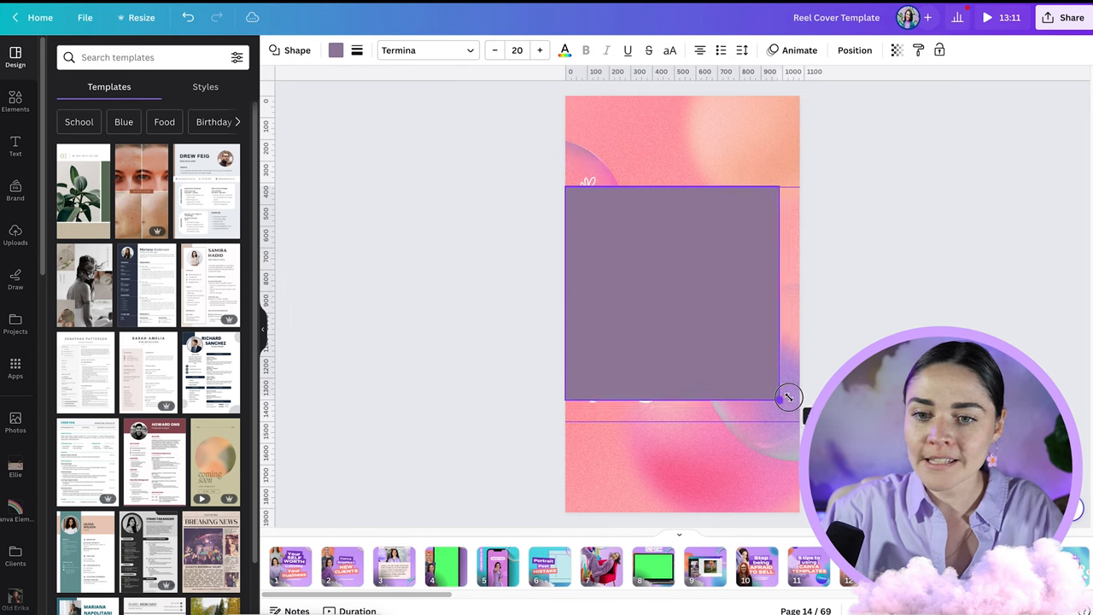
click(790, 397)
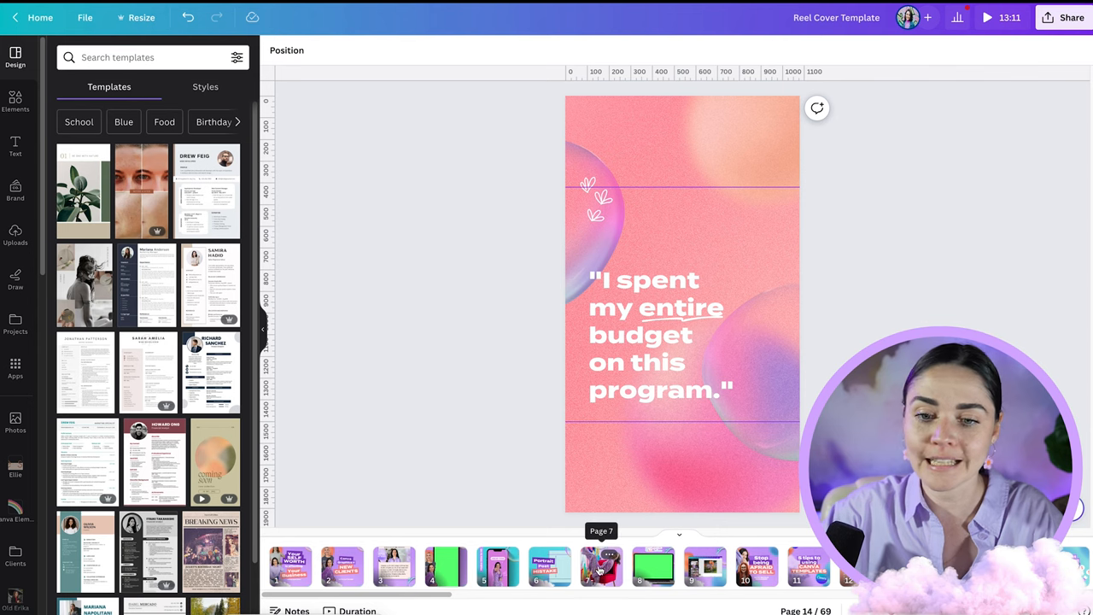
click(615, 175)
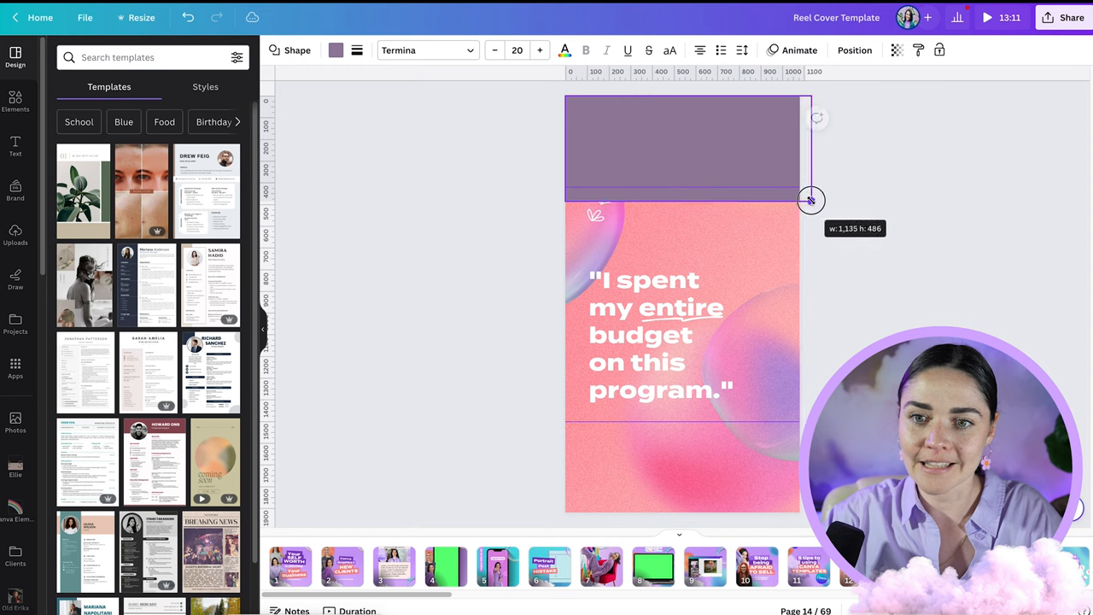
drag(811, 199, 817, 186)
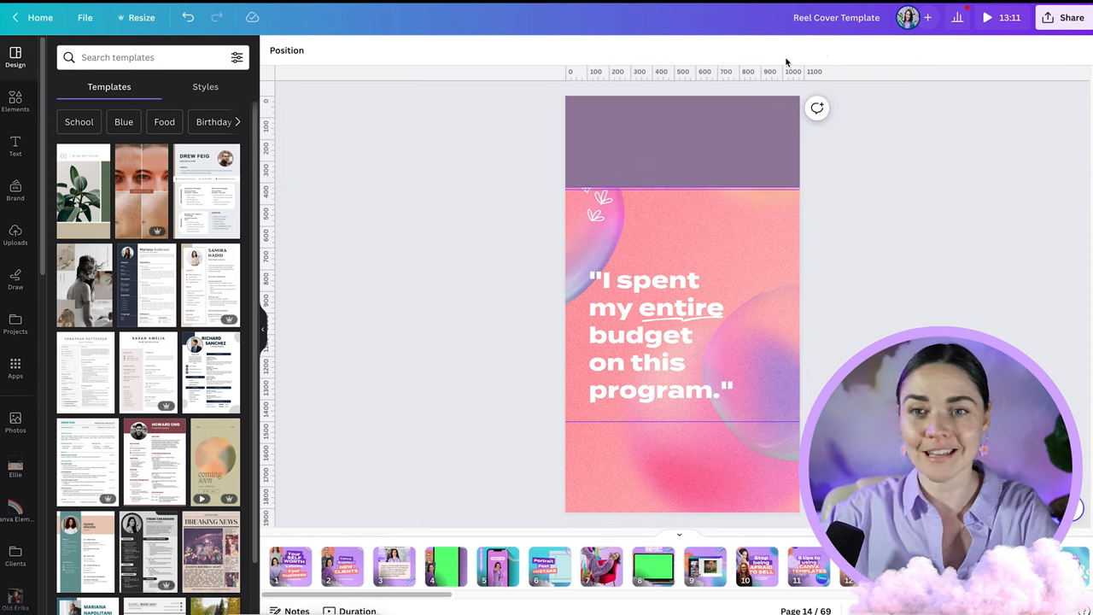
click(601, 128)
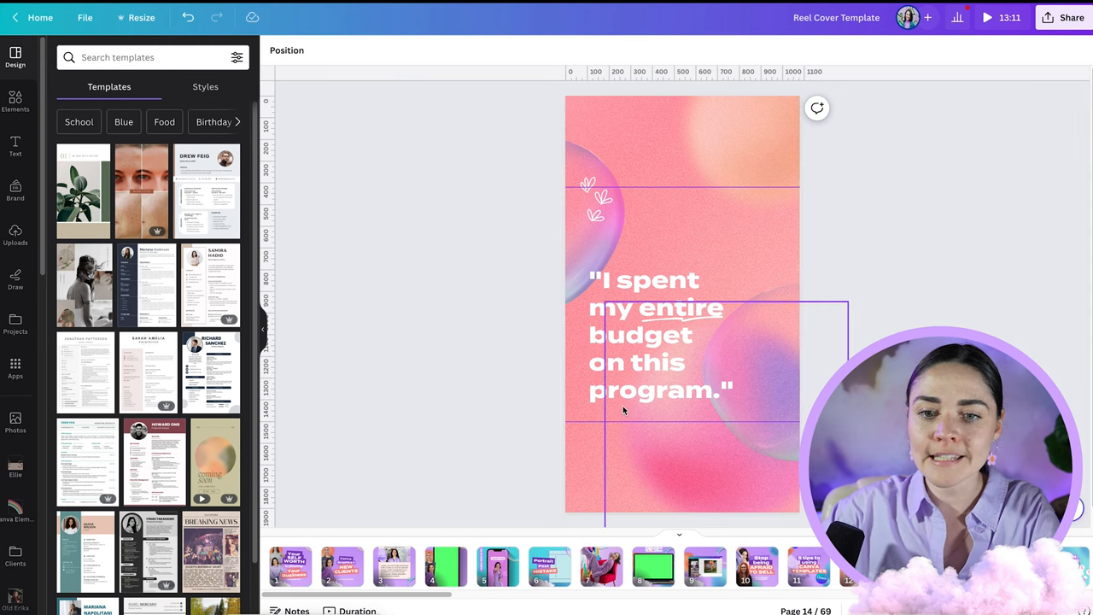
click(658, 333)
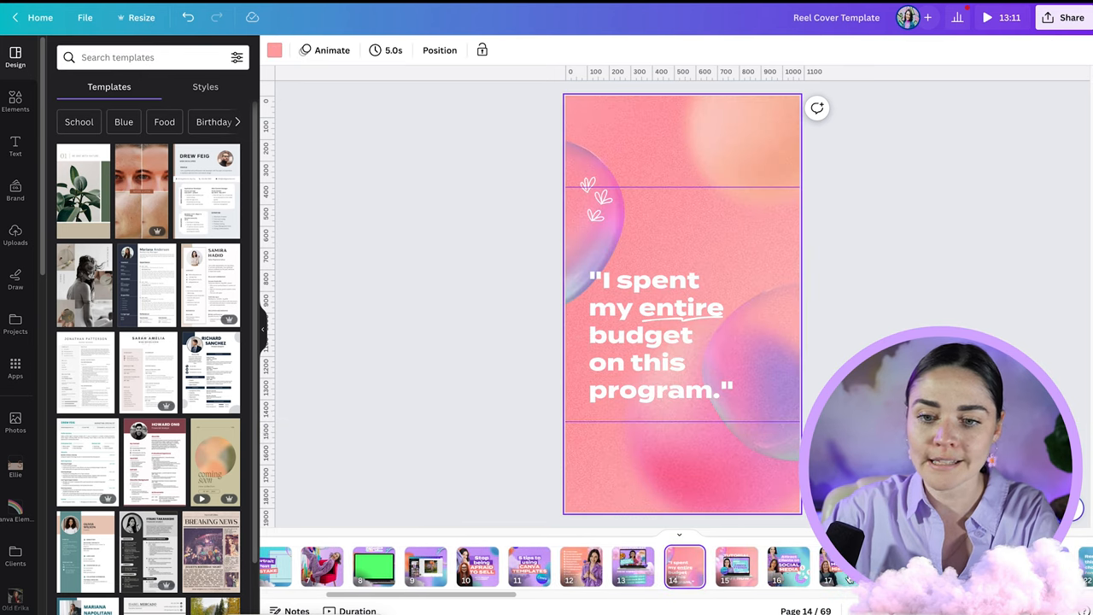
Move the woman's photo on page 24 upward within the crop guides
click(788, 568)
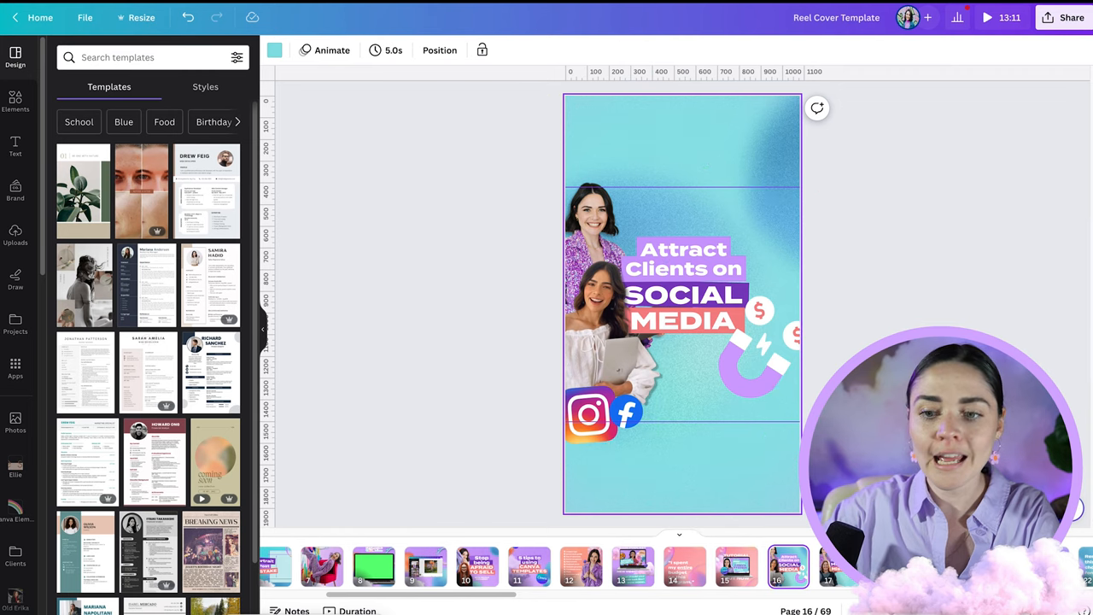
scroll(right, 3)
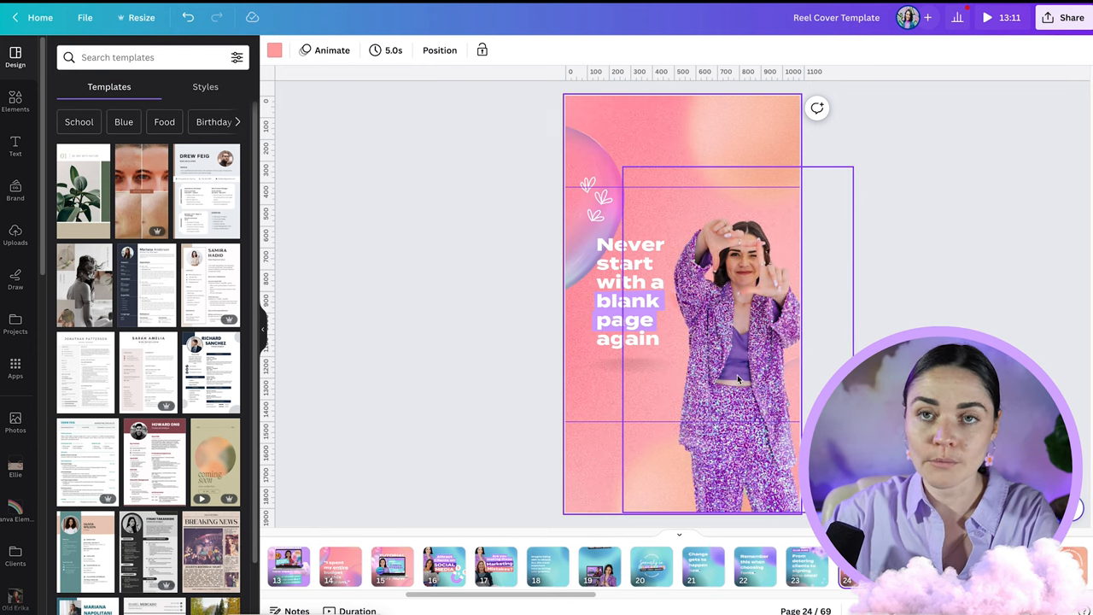
click(738, 342)
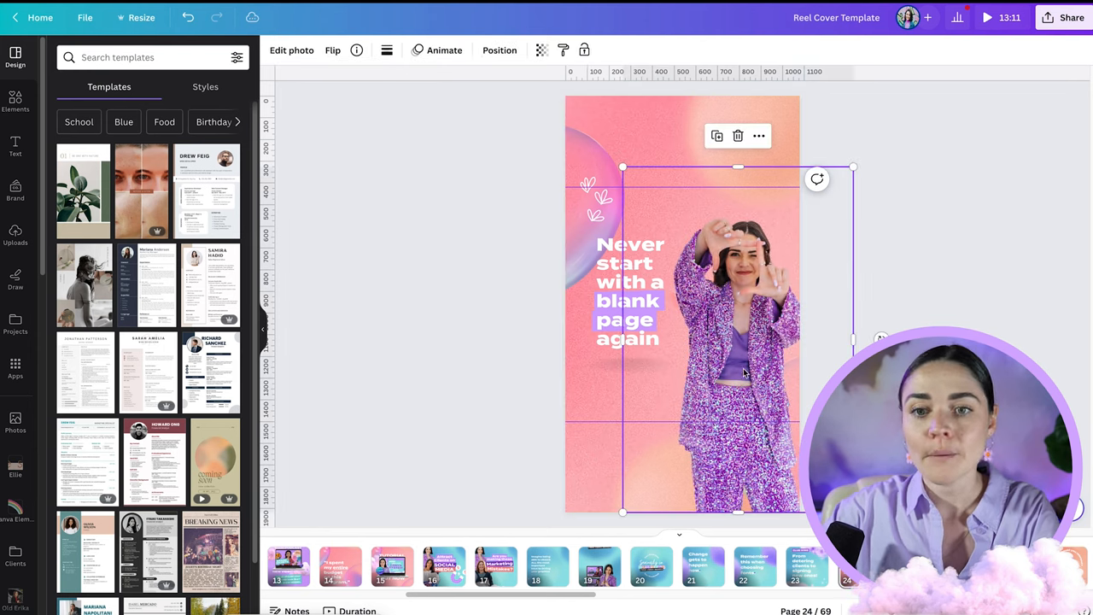
drag(738, 511, 738, 424)
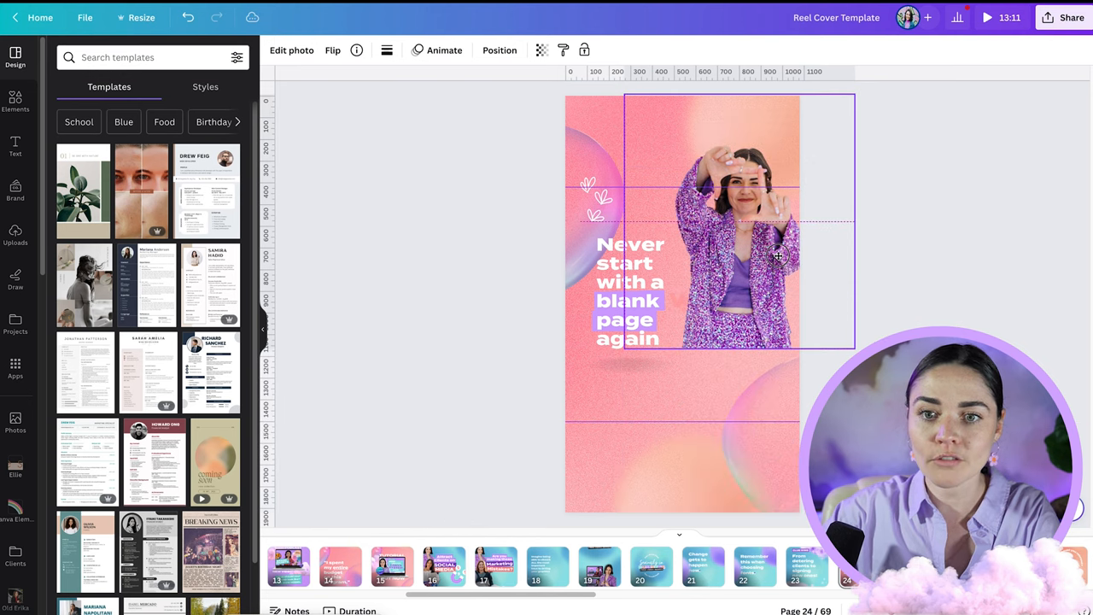
click(777, 256)
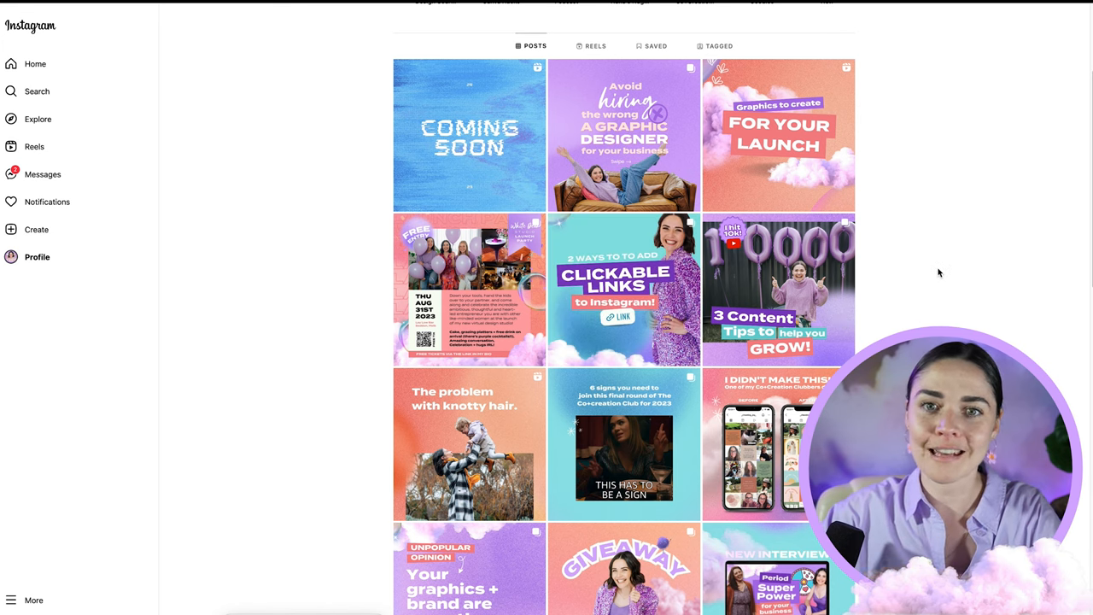
mouse_move(931, 237)
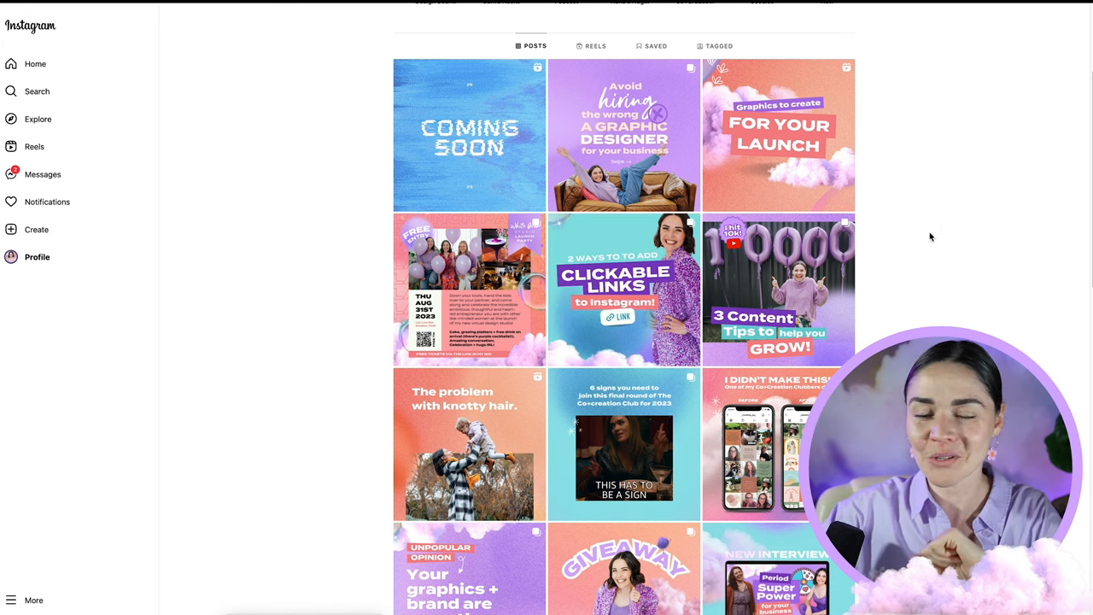